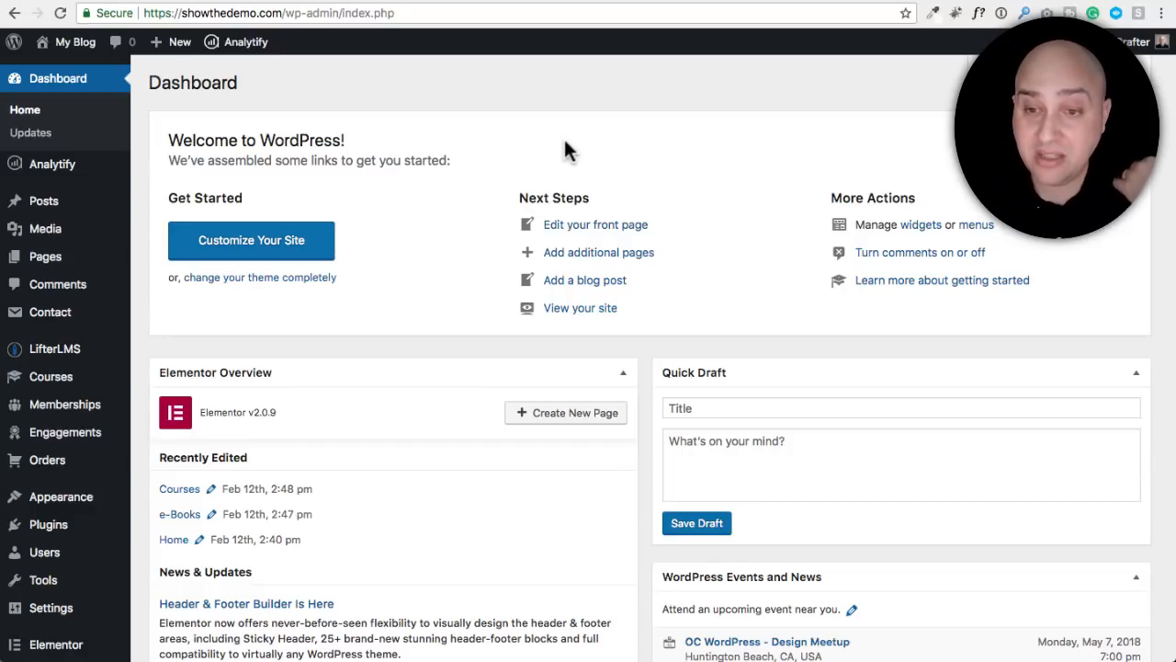
mouse_move(561, 155)
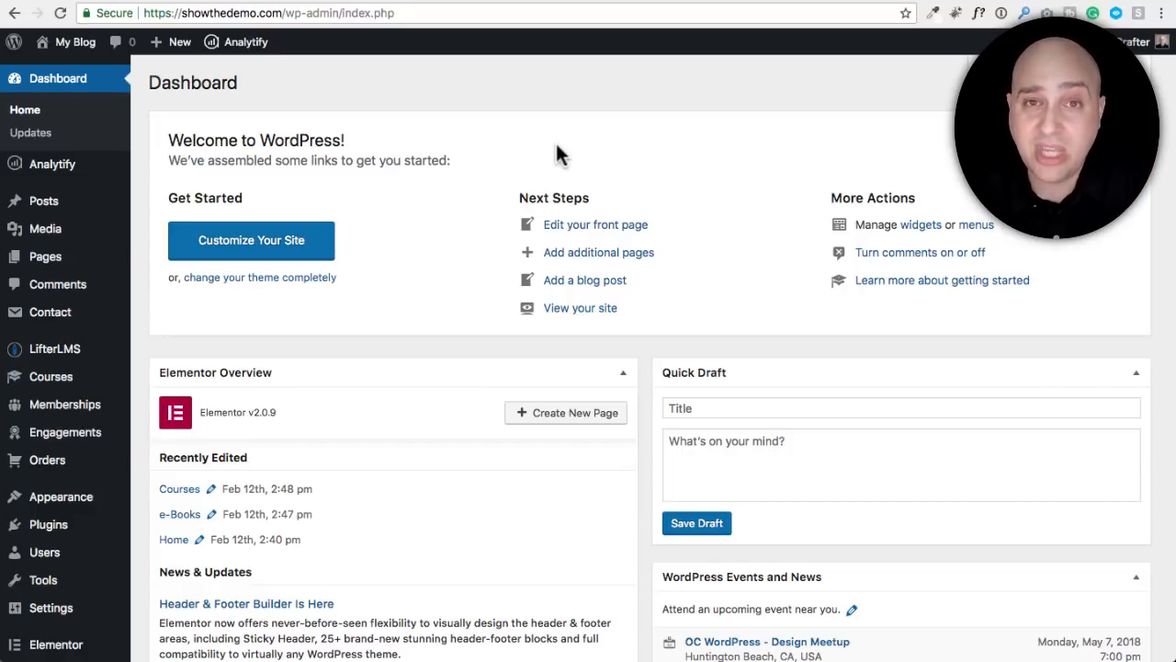
mouse_move(555, 158)
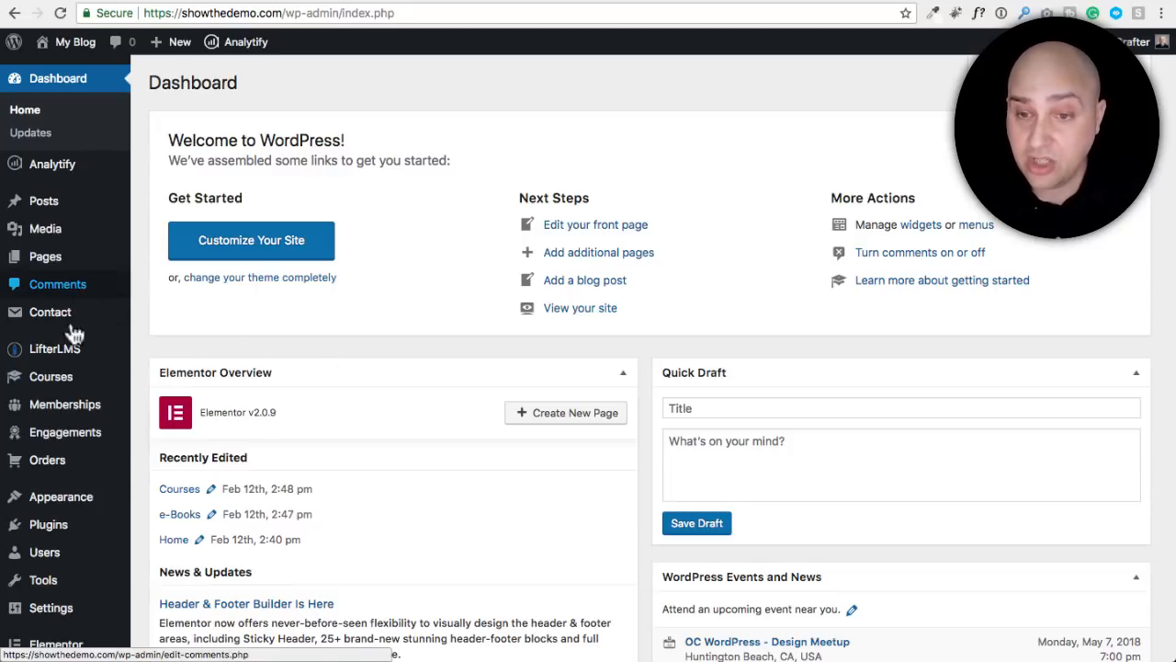
Open the site Customizer from the Appearance menu
click(60, 497)
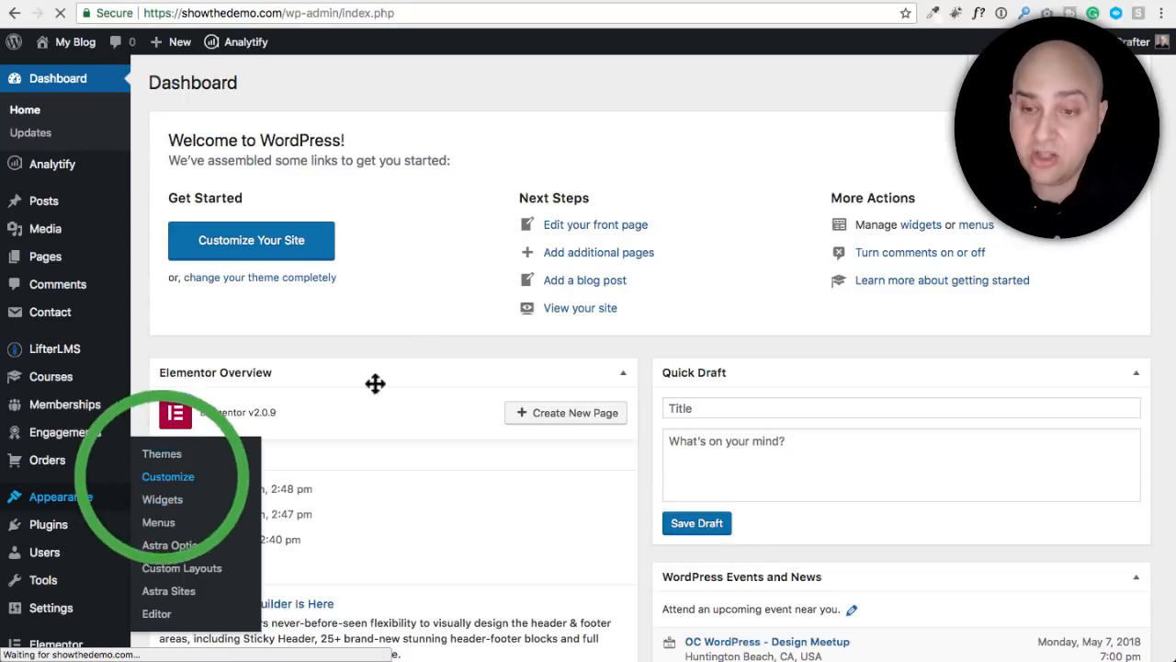
Review the LifterLMS code under Additional CSS, then close the Customizer
click(168, 476)
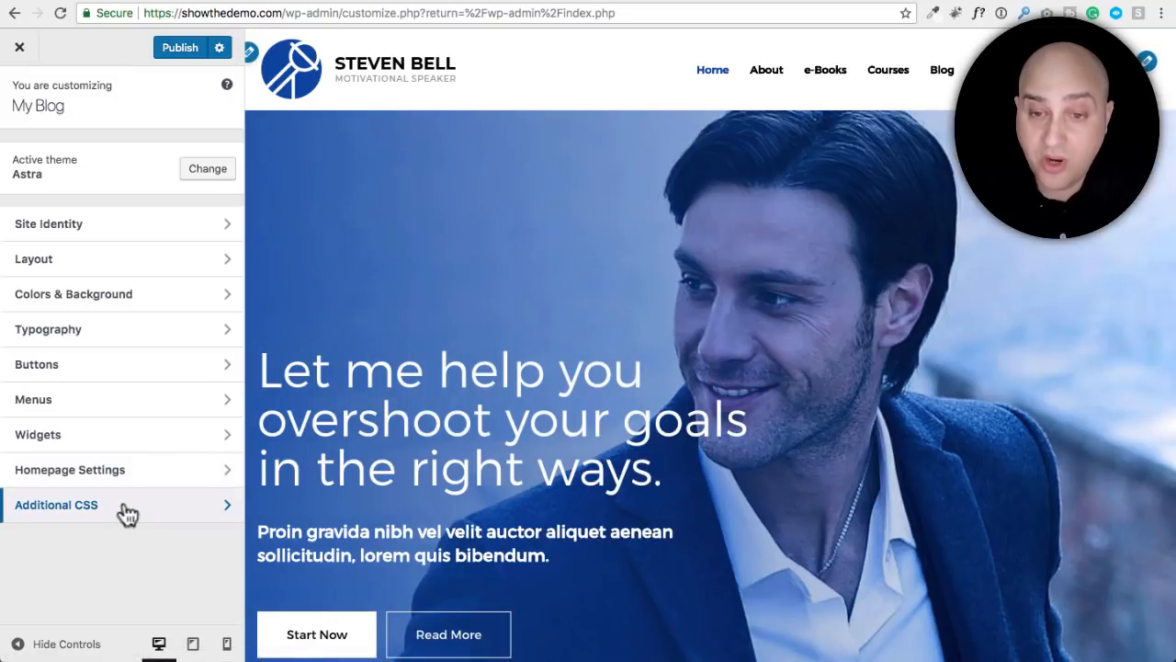
click(56, 504)
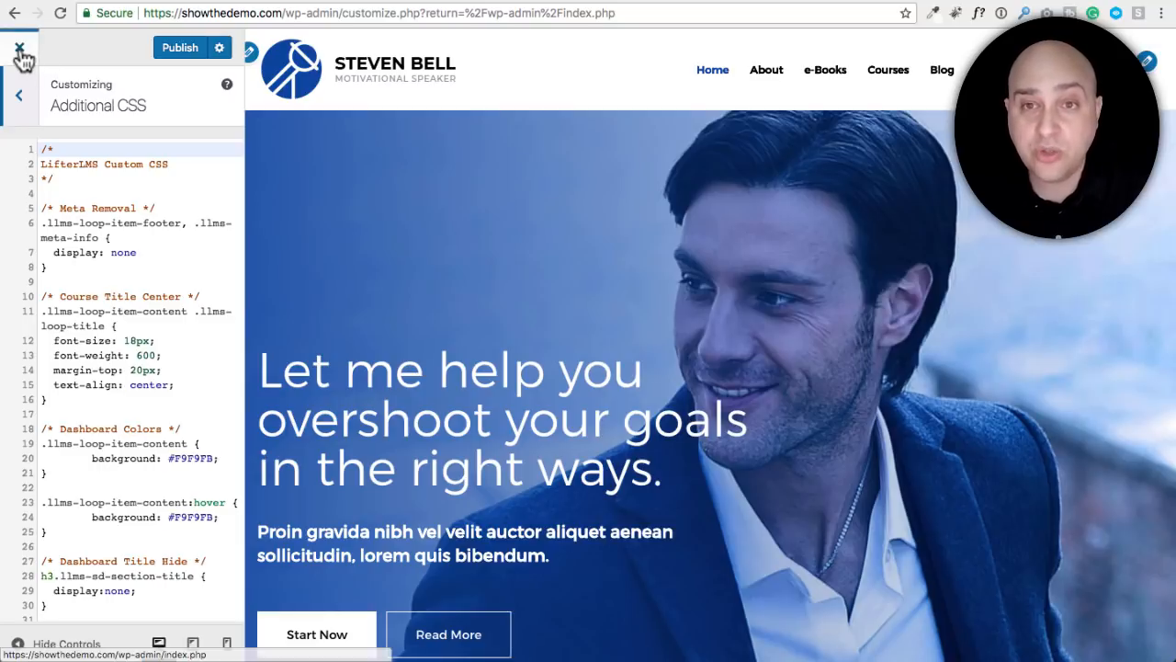
click(14, 48)
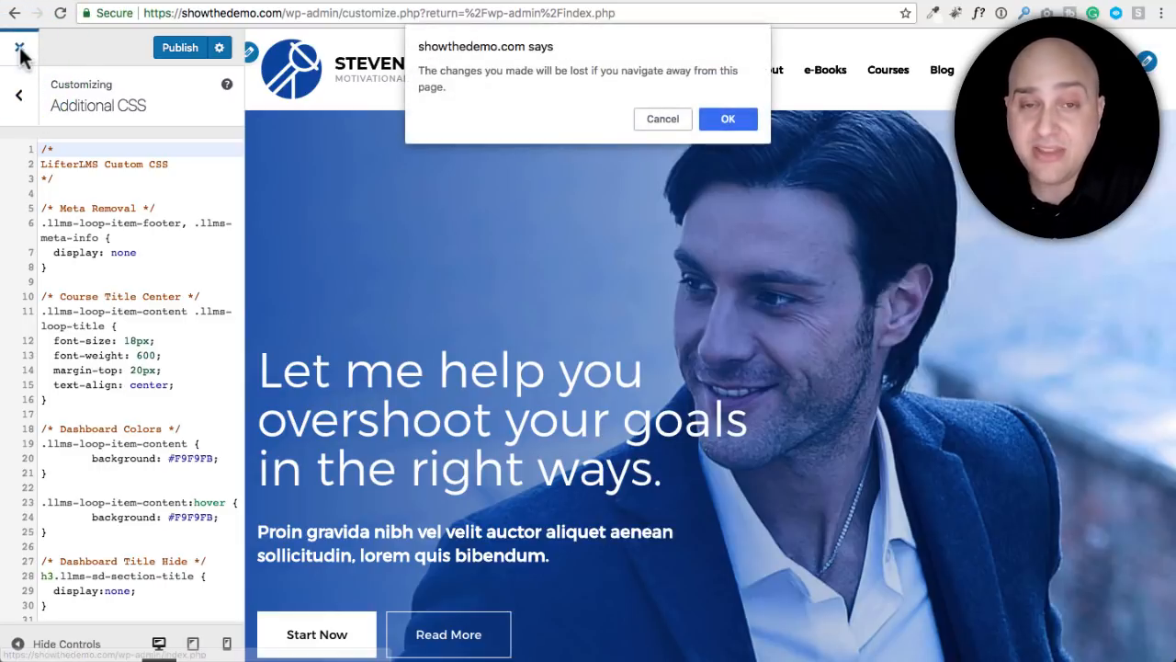
Confirm leaving the Customizer without saving changes
click(728, 118)
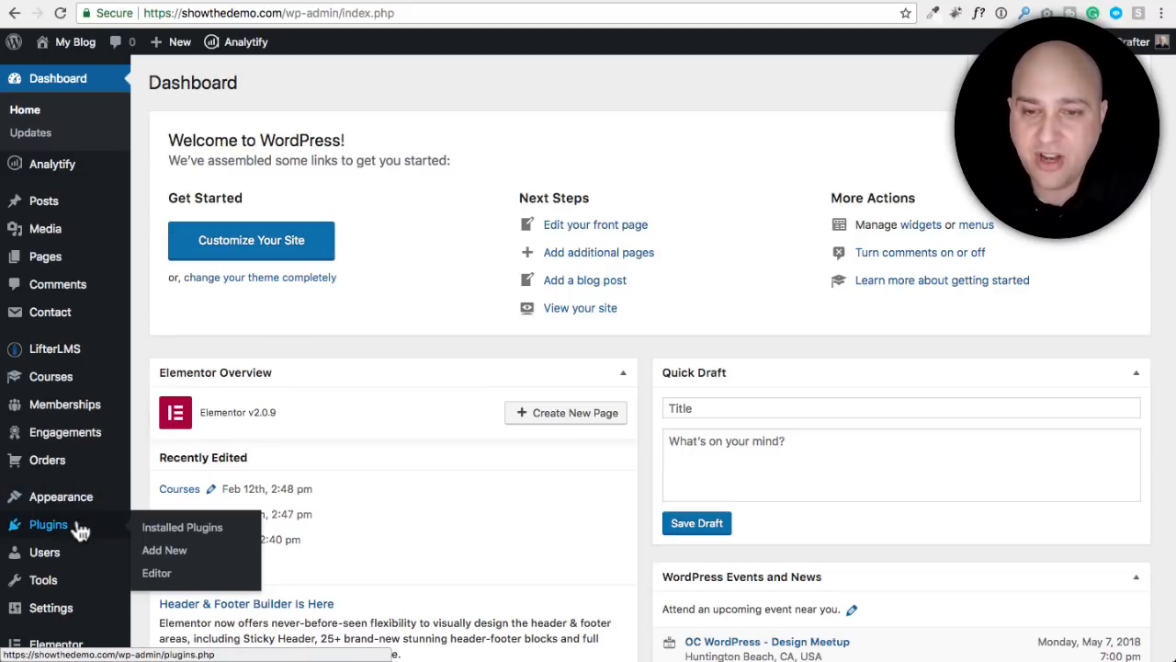
Search 'code snippets' in Add Plugins, install and activate Code Snippets, then open Snippets
click(182, 526)
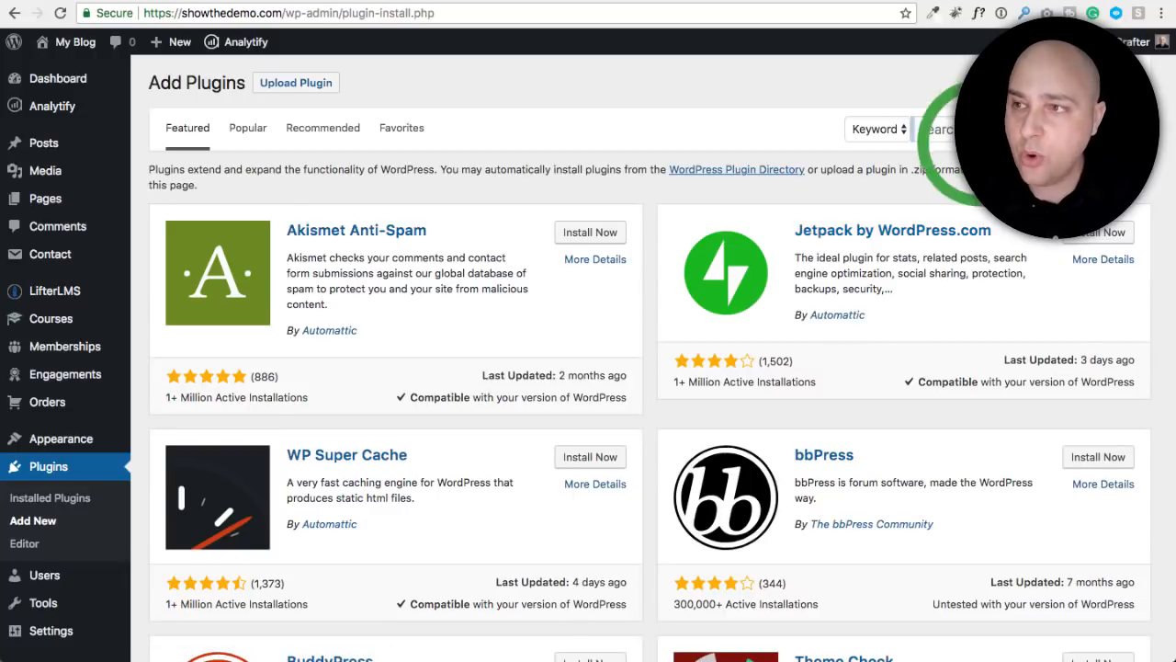
text(code snippets)
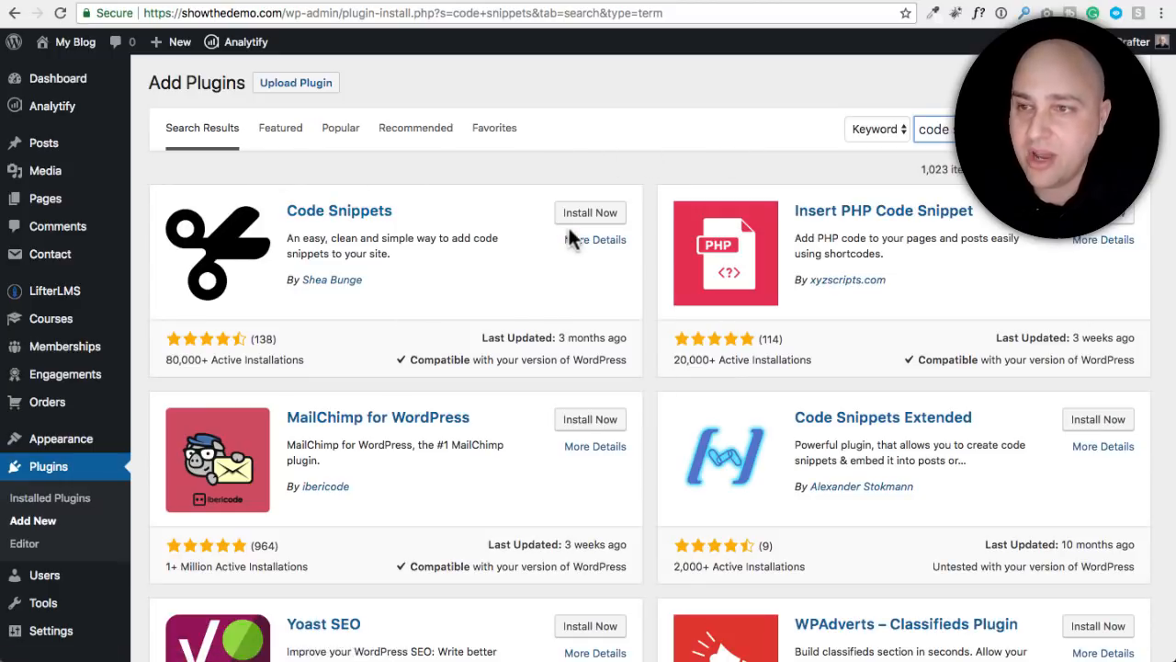
click(589, 212)
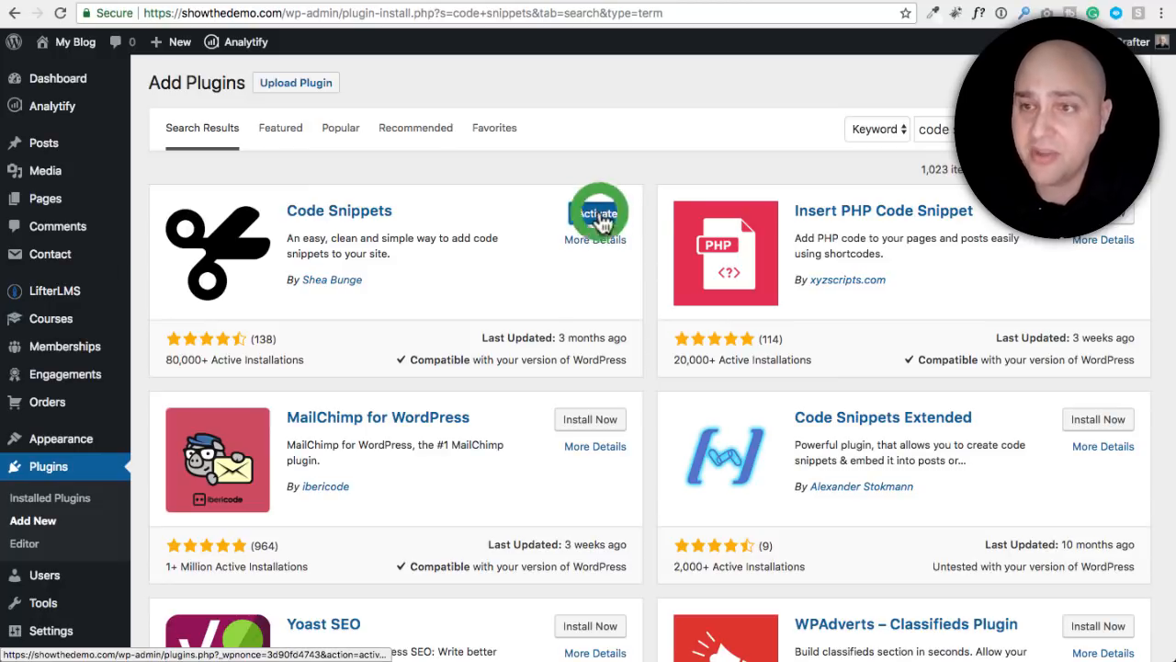
click(597, 212)
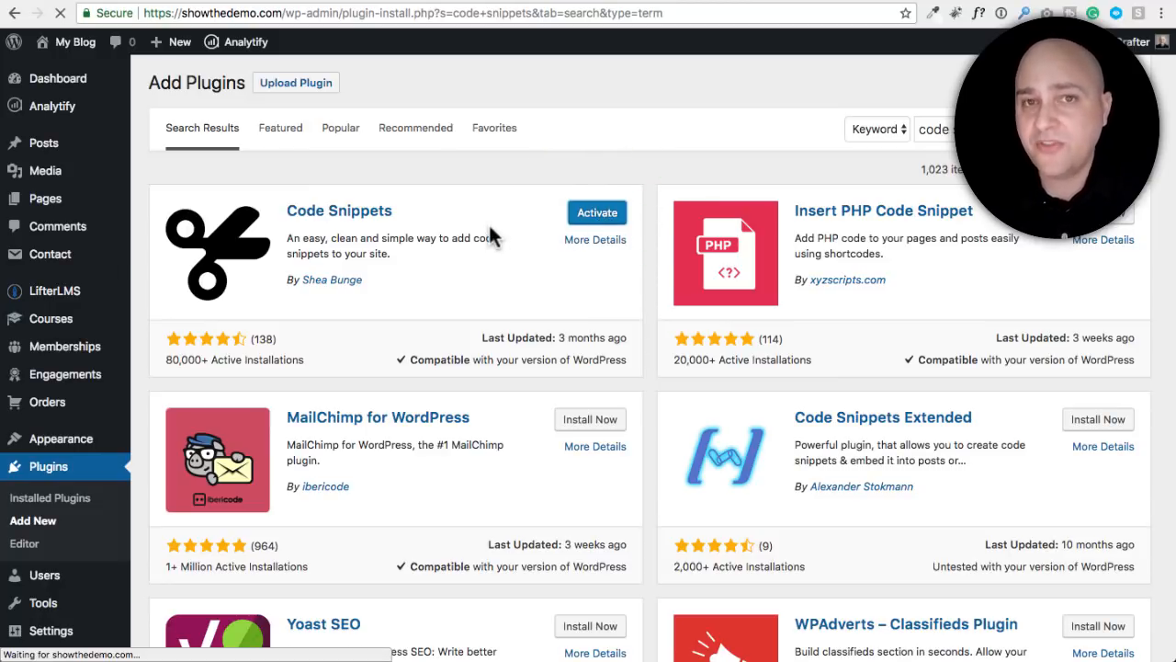
click(597, 213)
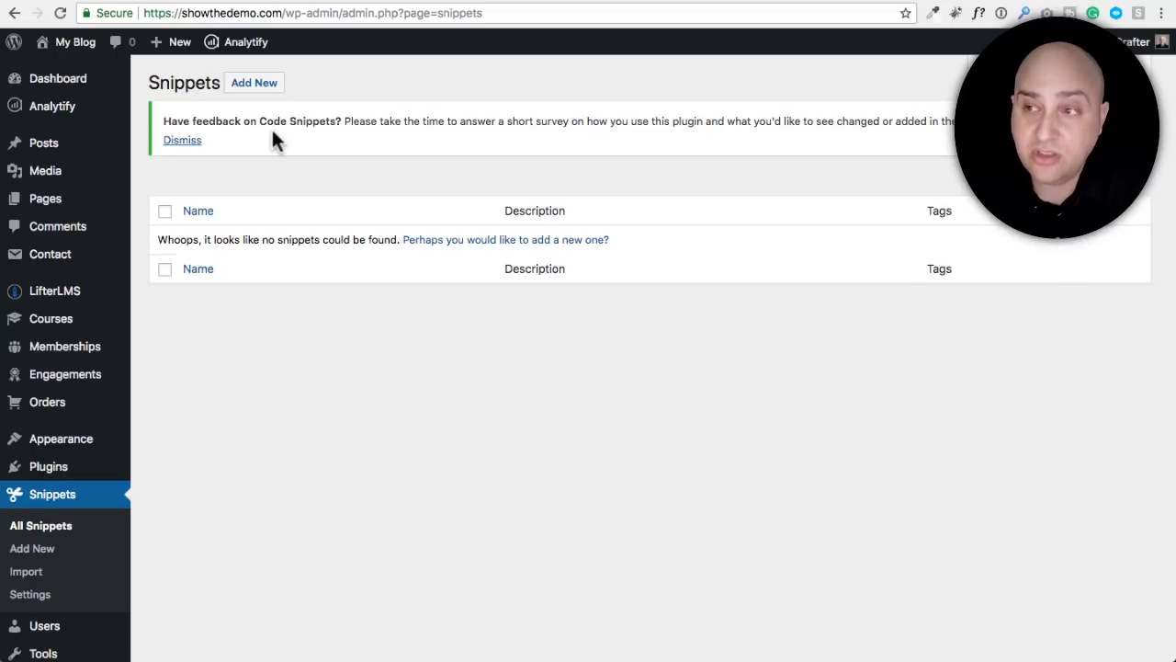
Open a blank Add New snippet form and focus its title field
click(253, 83)
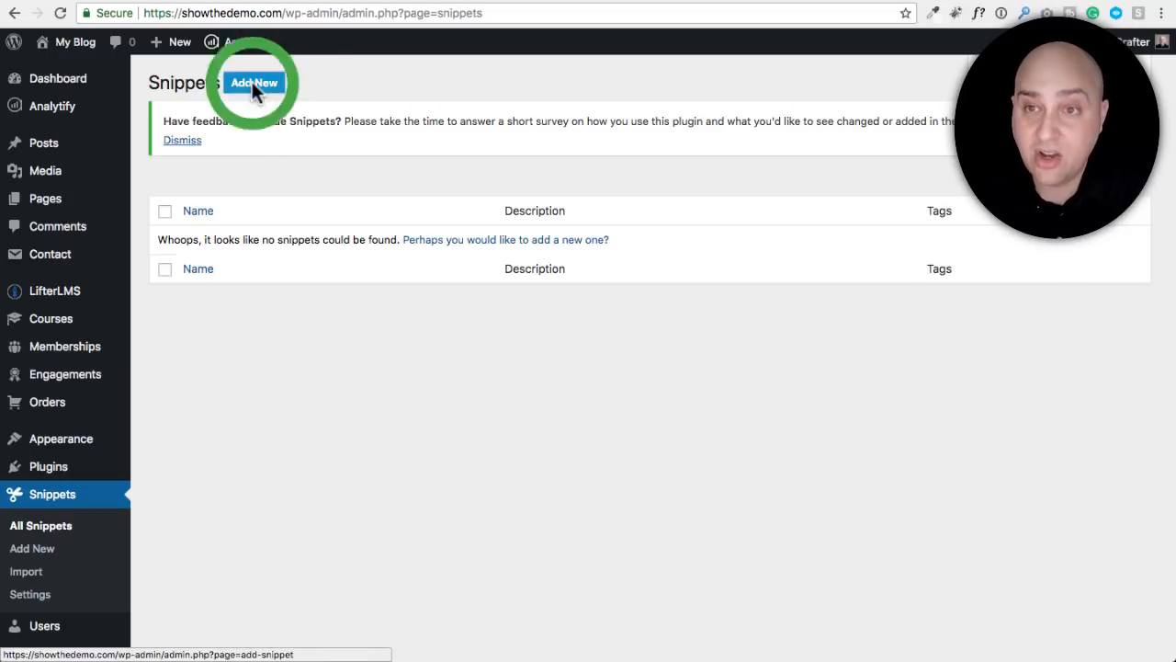
click(254, 81)
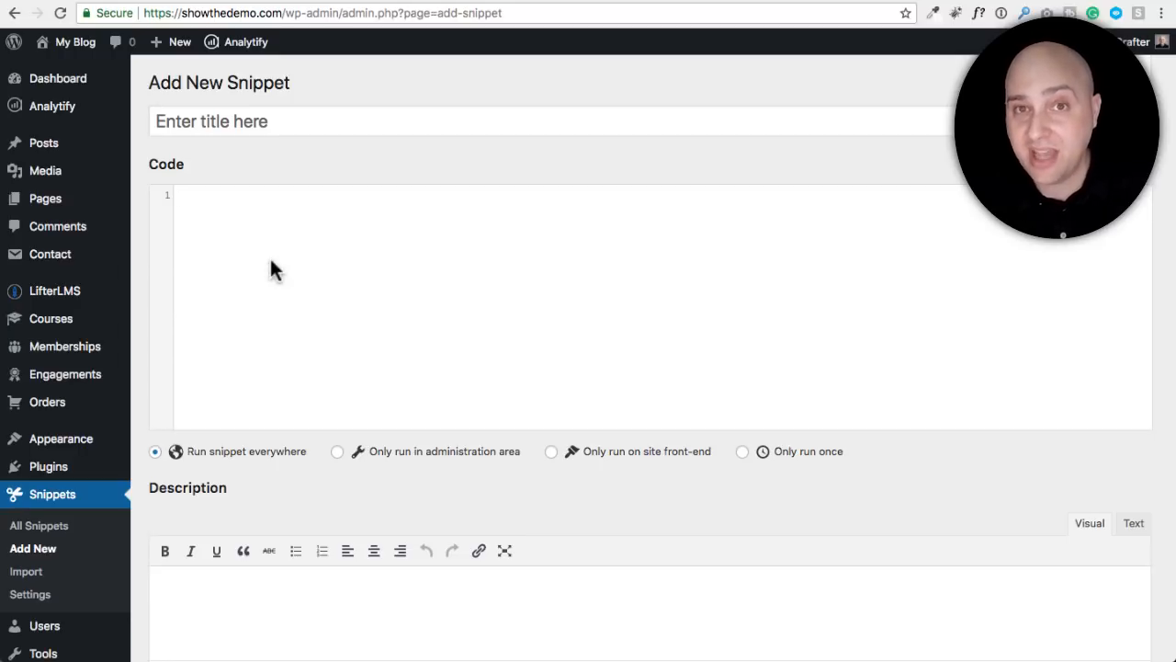
mouse_move(537, 176)
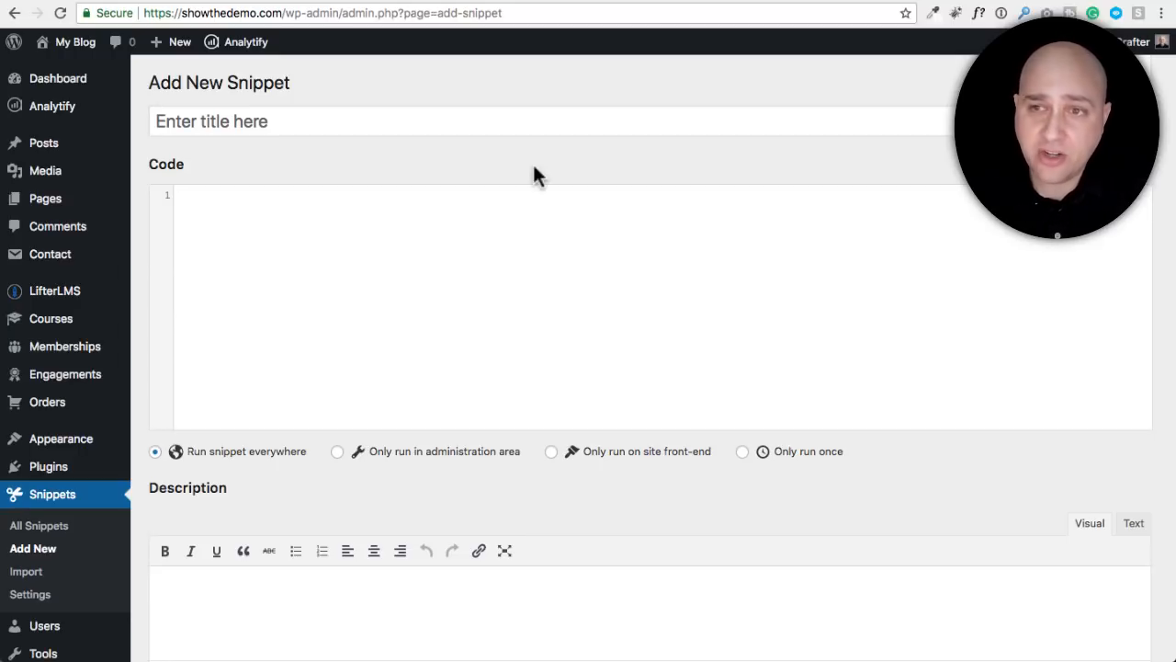
mouse_move(524, 165)
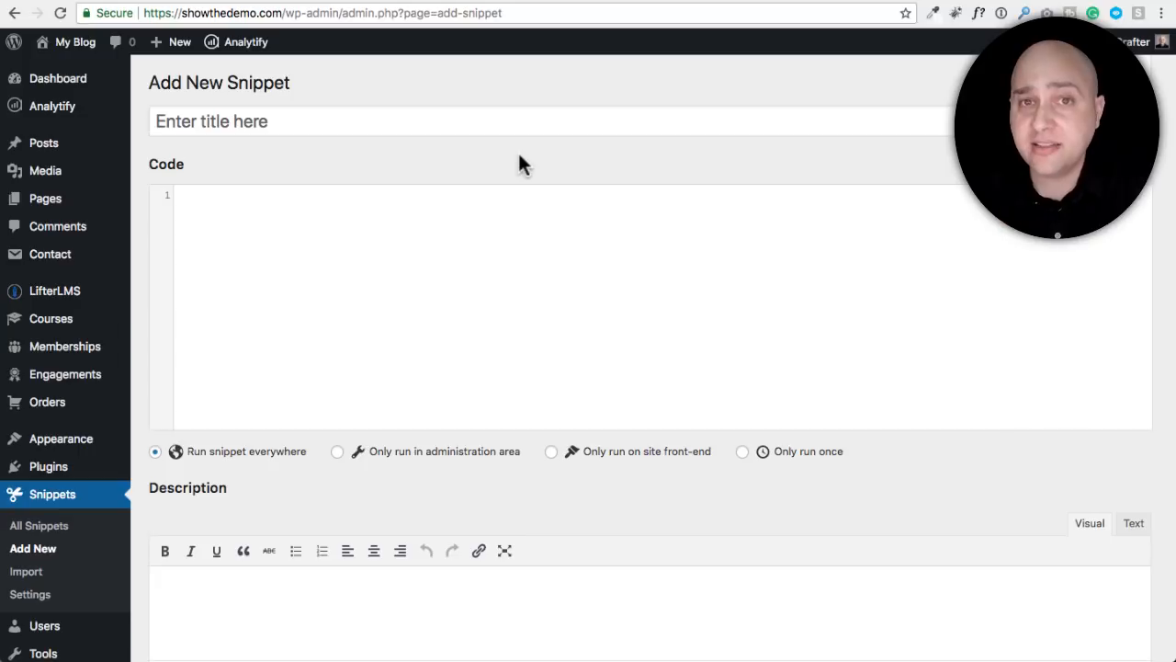
click(212, 121)
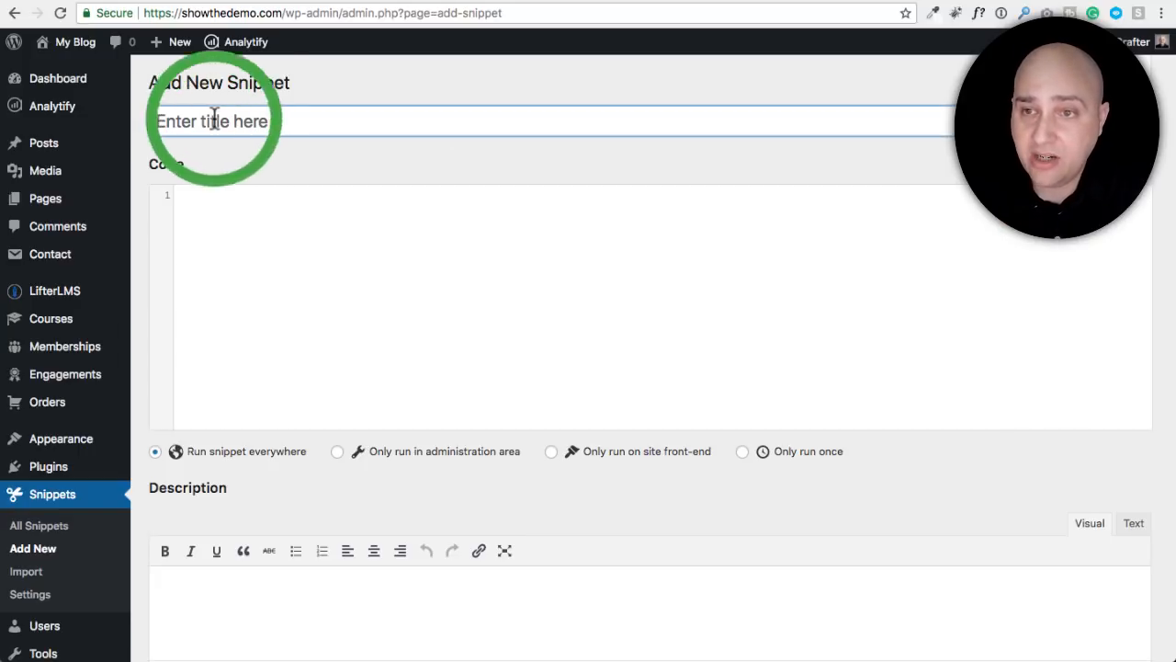
Scroll through the new snippet form's code area and settings
scroll(down, 3)
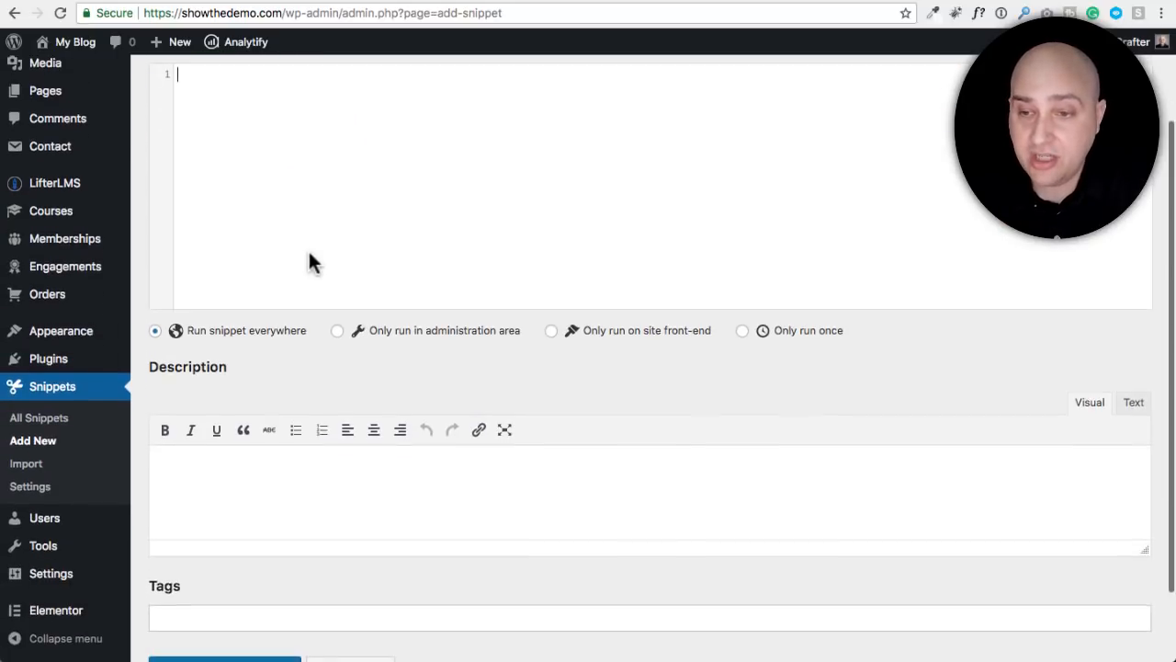
mouse_move(473, 347)
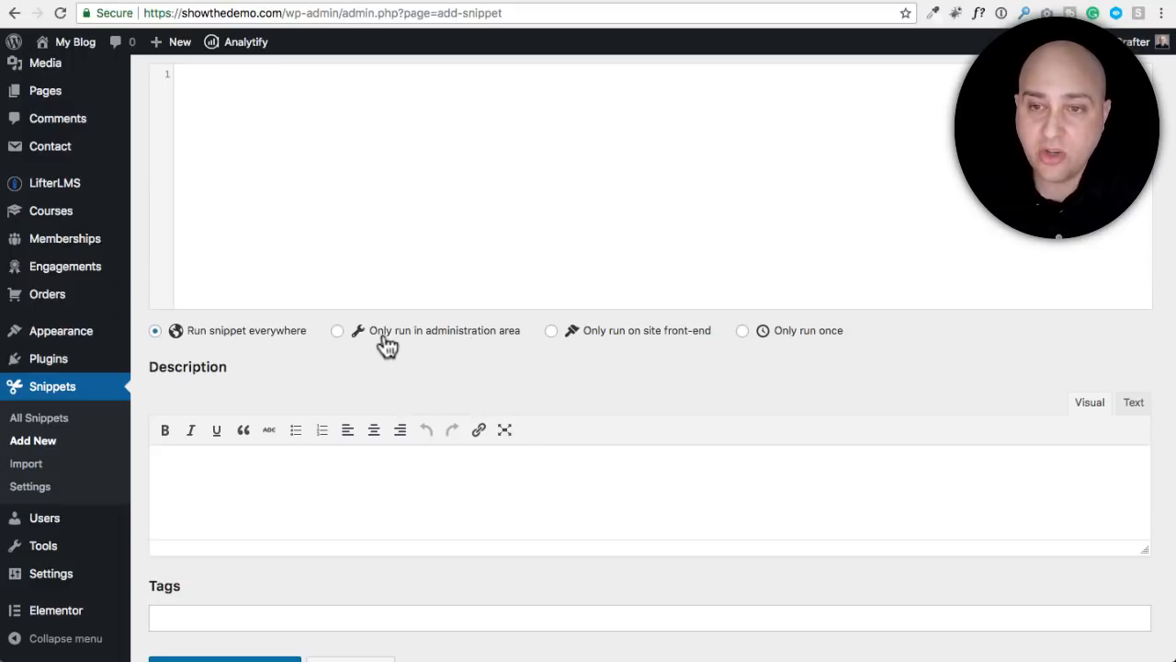
mouse_move(409, 358)
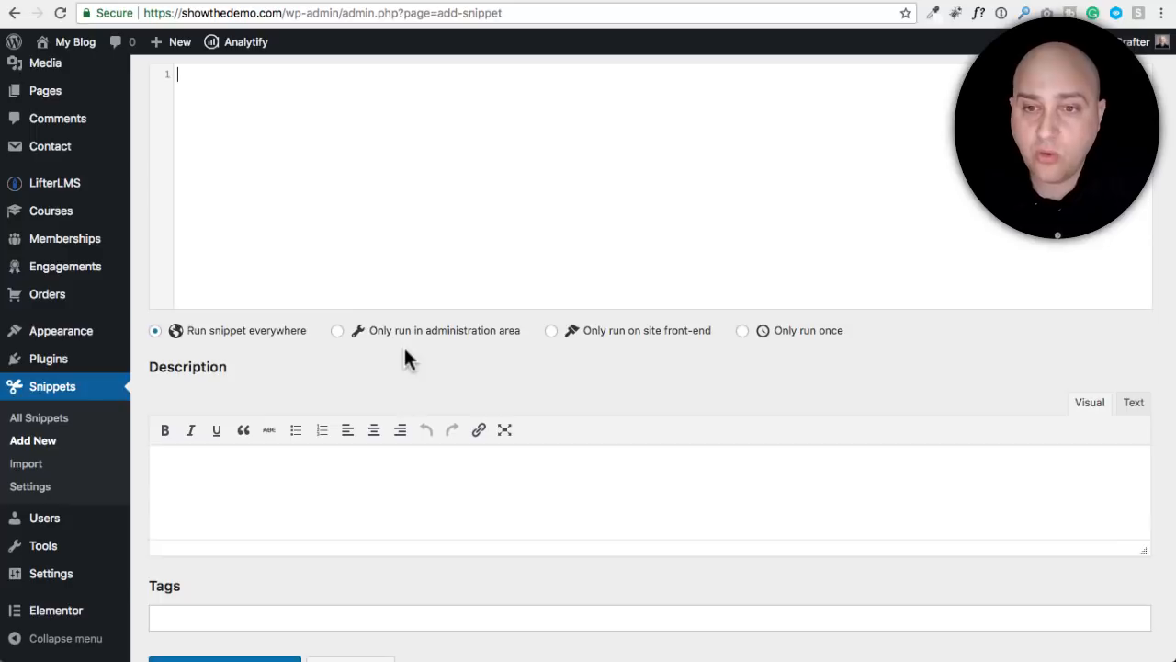
scroll(down, 3)
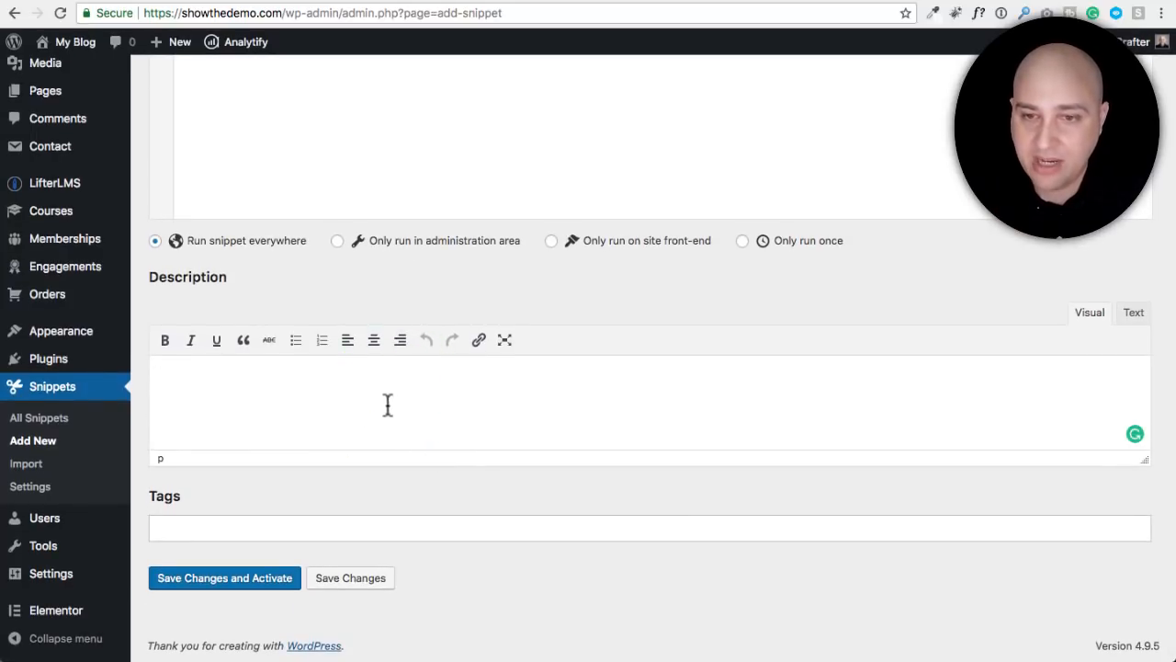
mouse_move(459, 539)
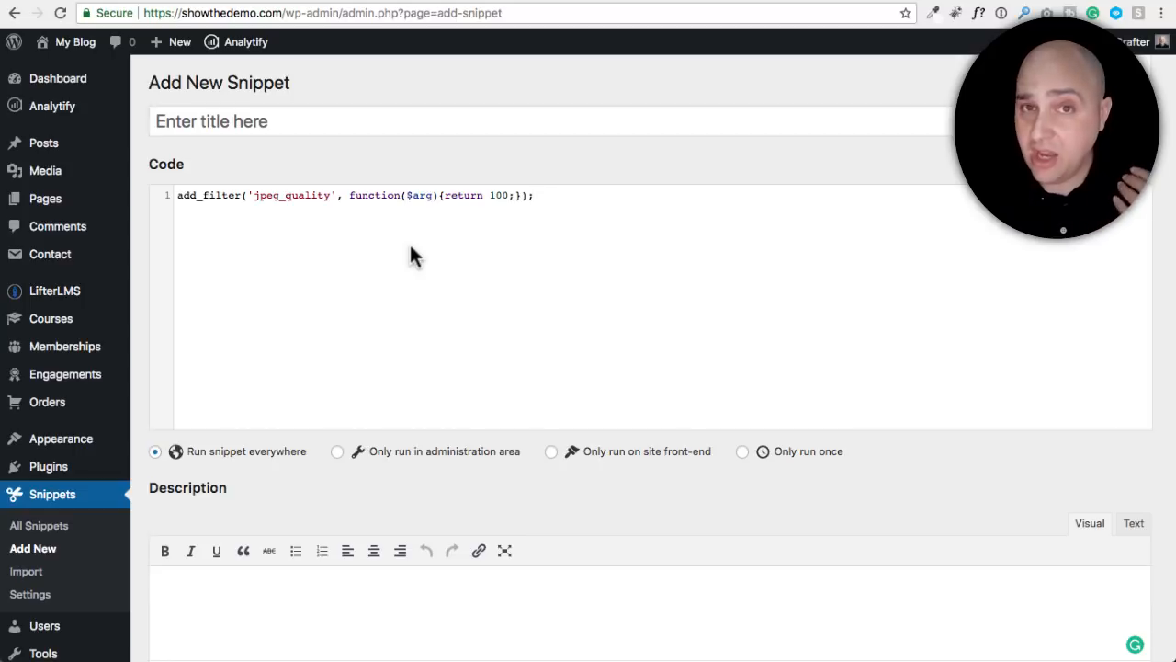
click(533, 194)
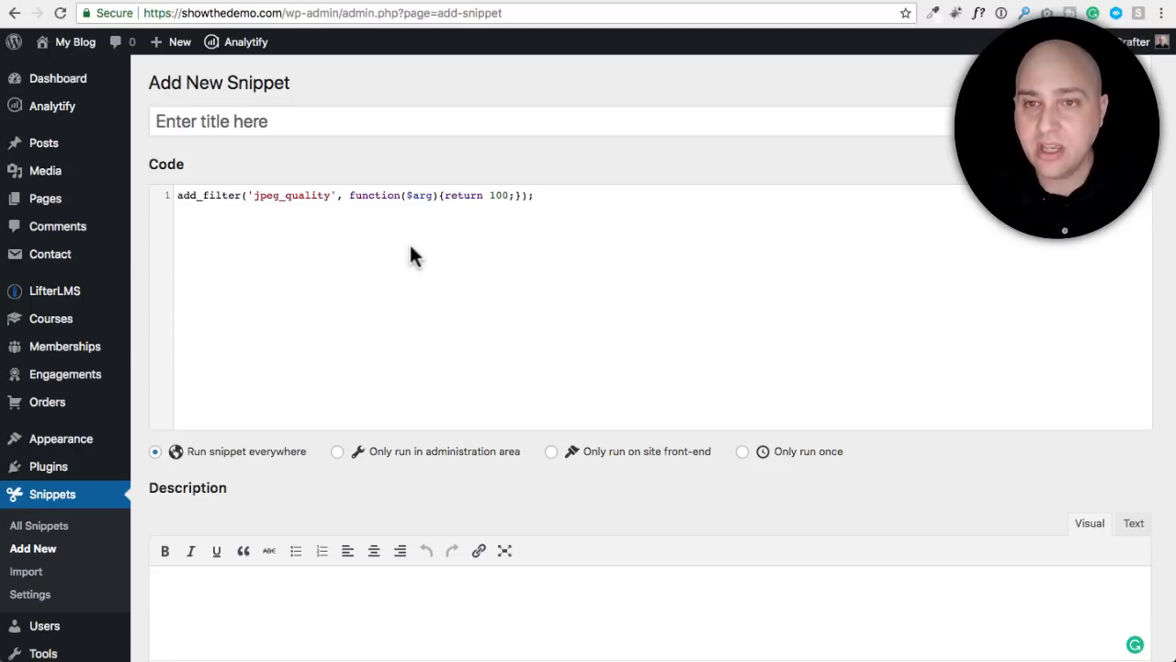
click(532, 195)
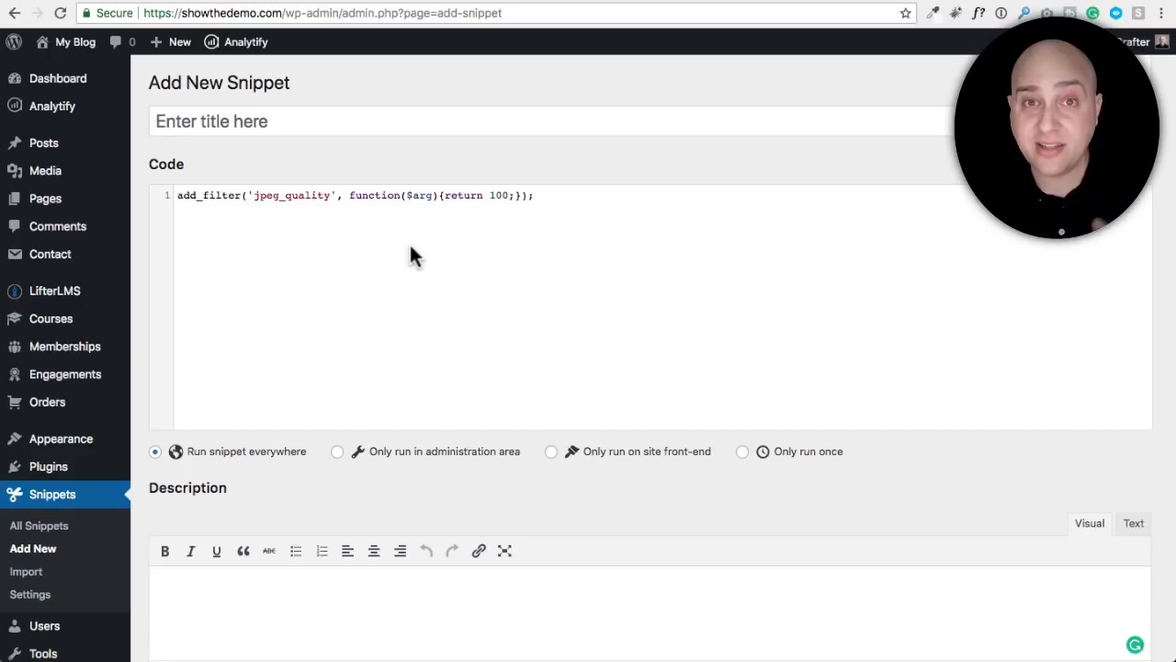
mouse_move(381, 186)
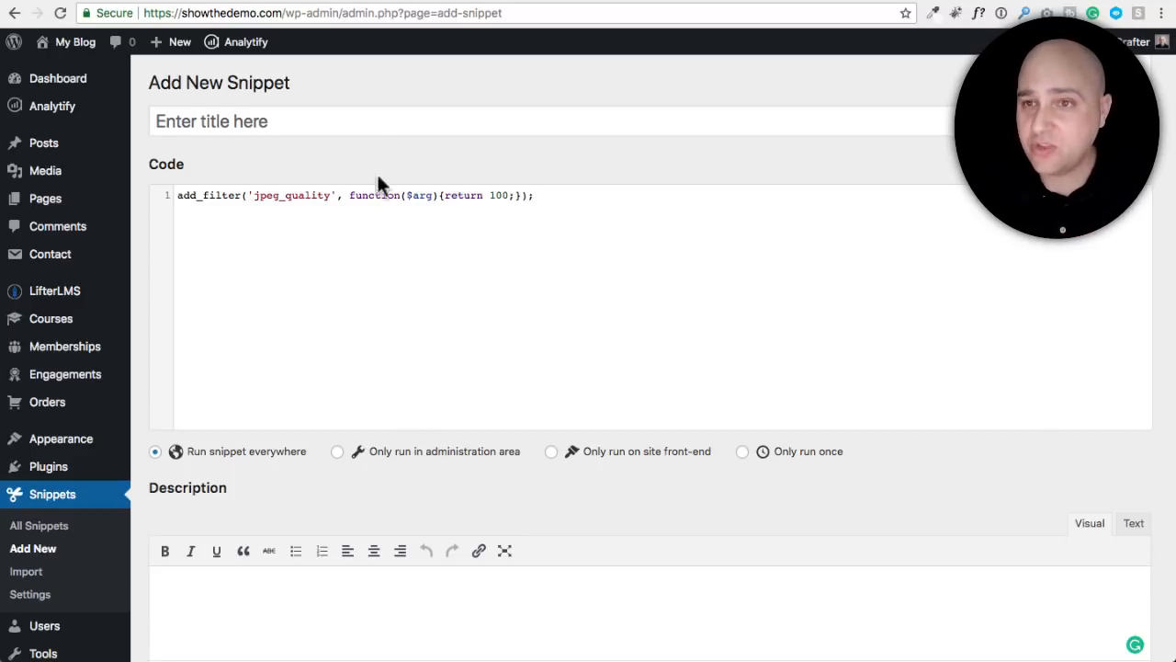
Title the snippet 'Image Compression Cancel' and use Save Changes and Activate
text(Image Compression Cancel)
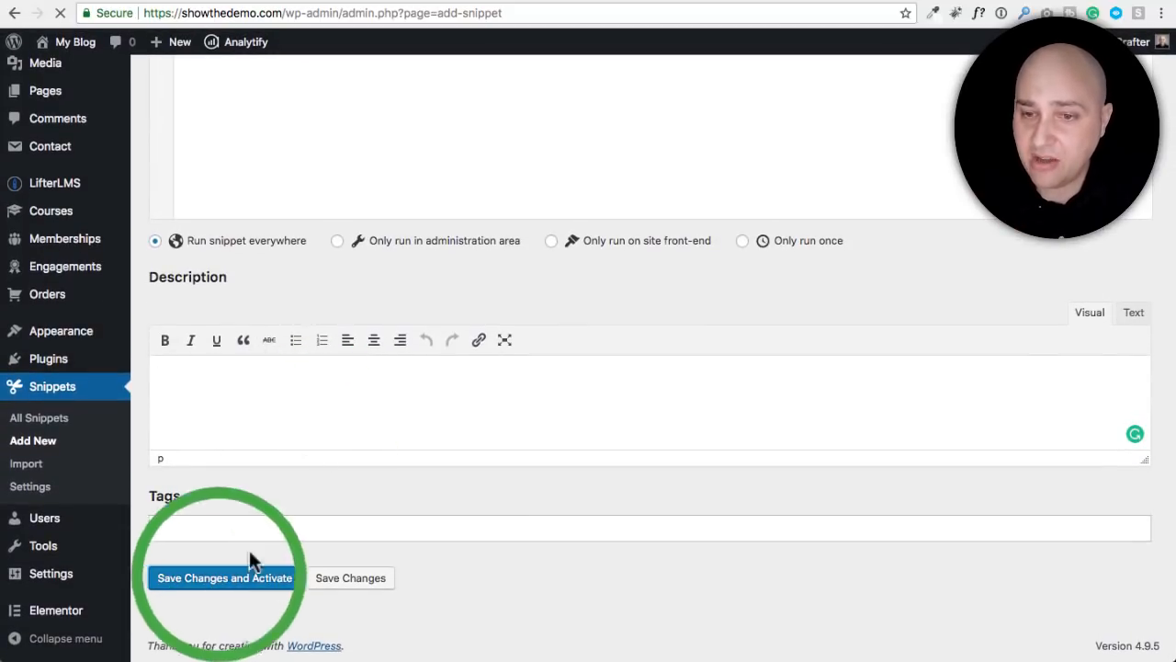
click(225, 577)
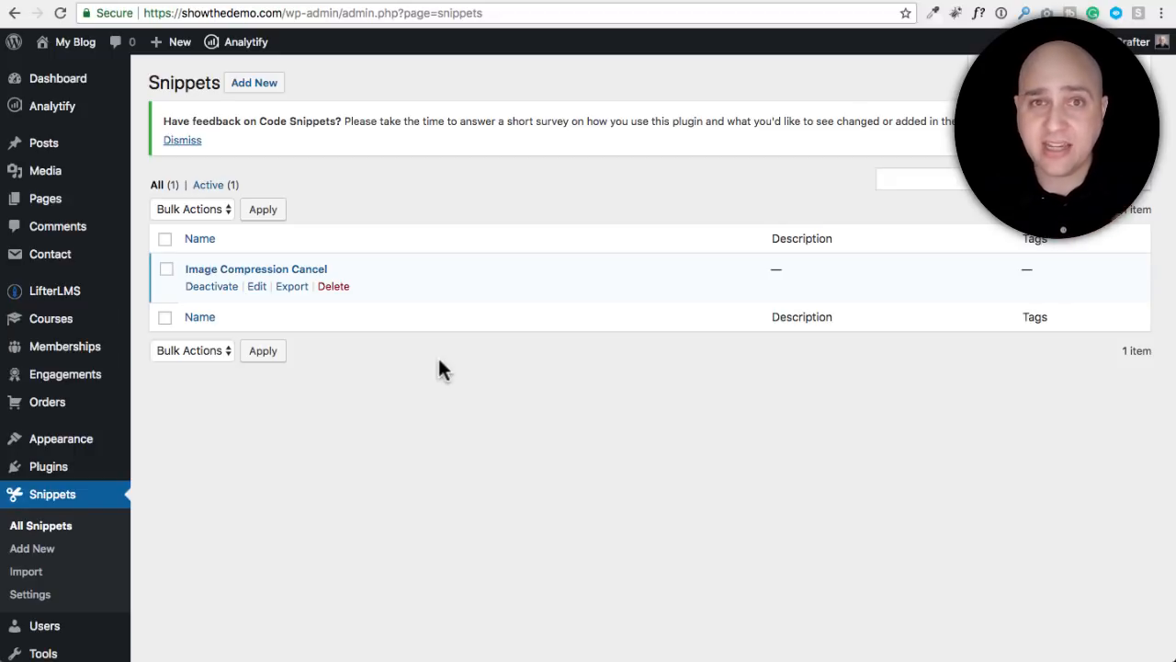
mouse_move(395, 353)
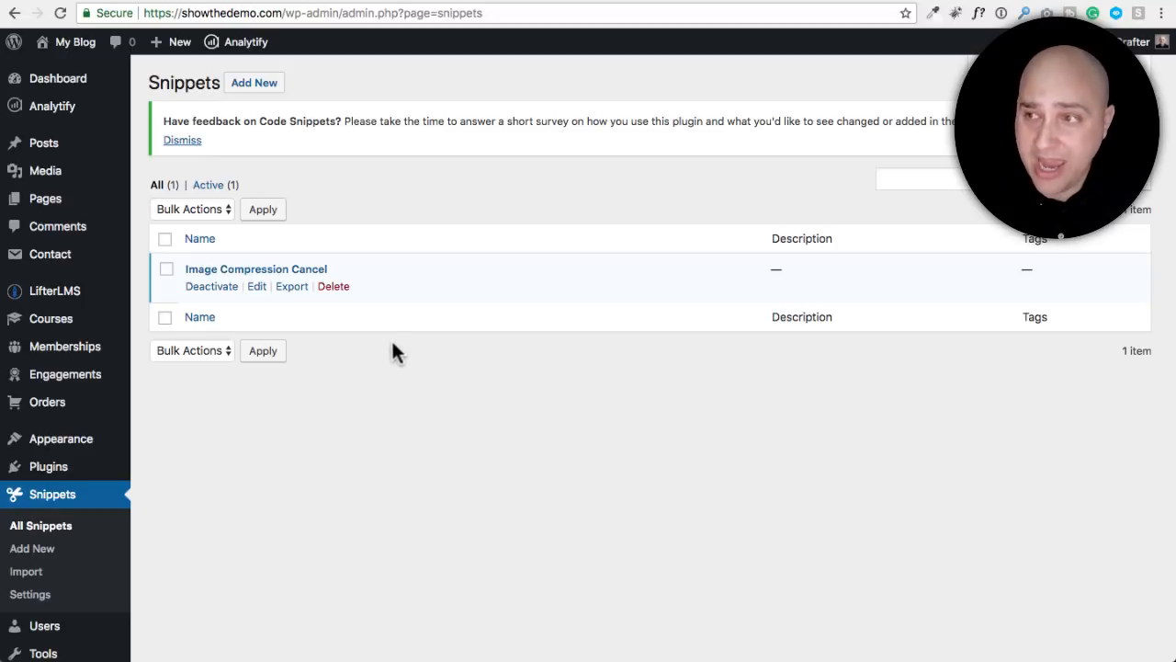
mouse_move(809, 274)
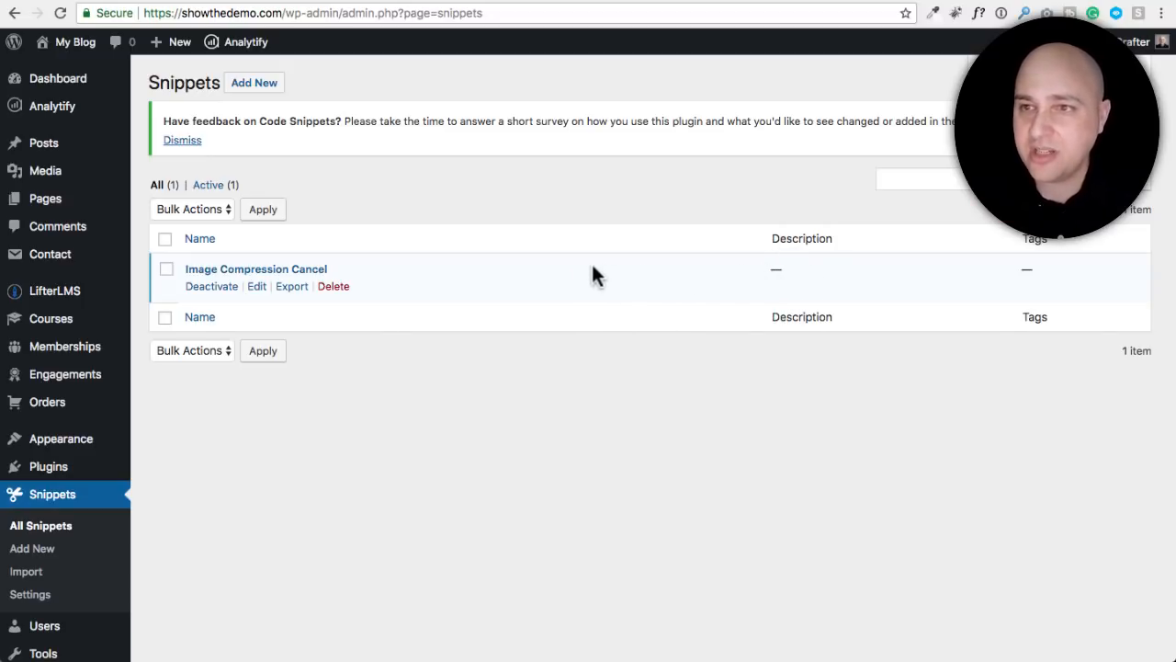
mouse_move(538, 275)
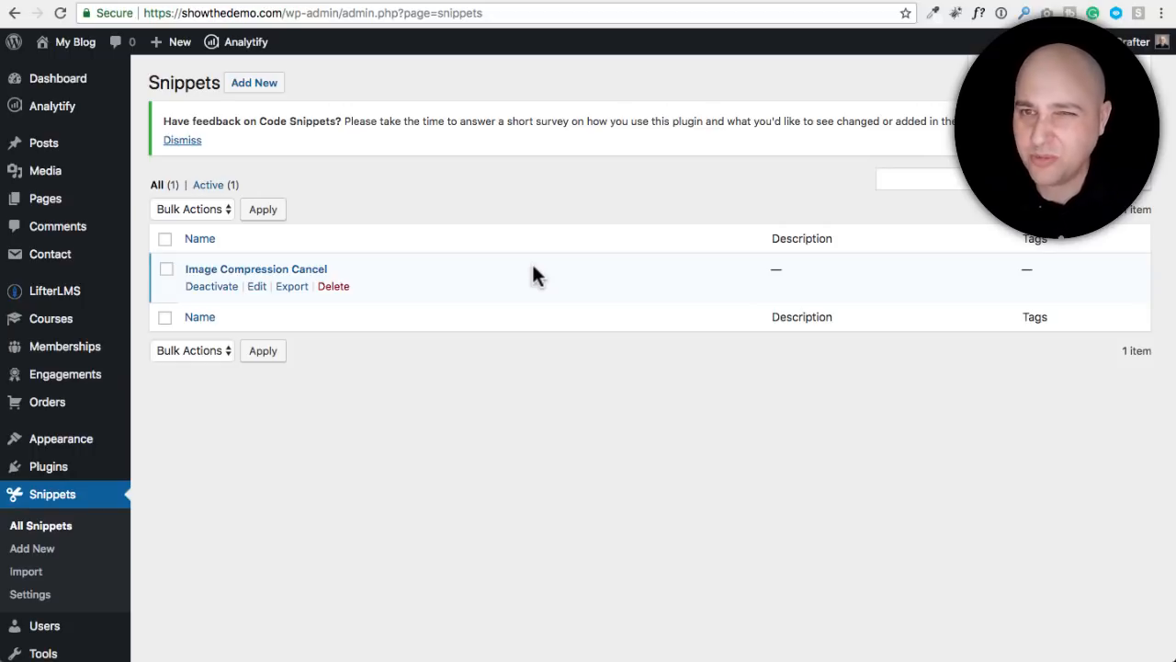
mouse_move(464, 390)
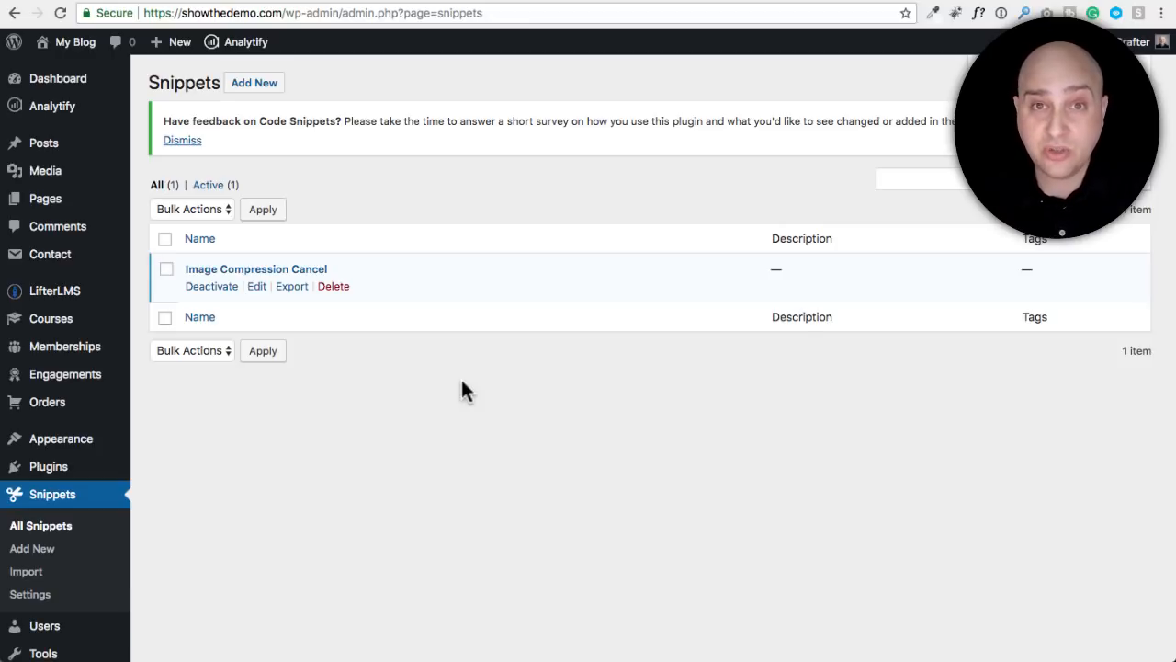
mouse_move(510, 381)
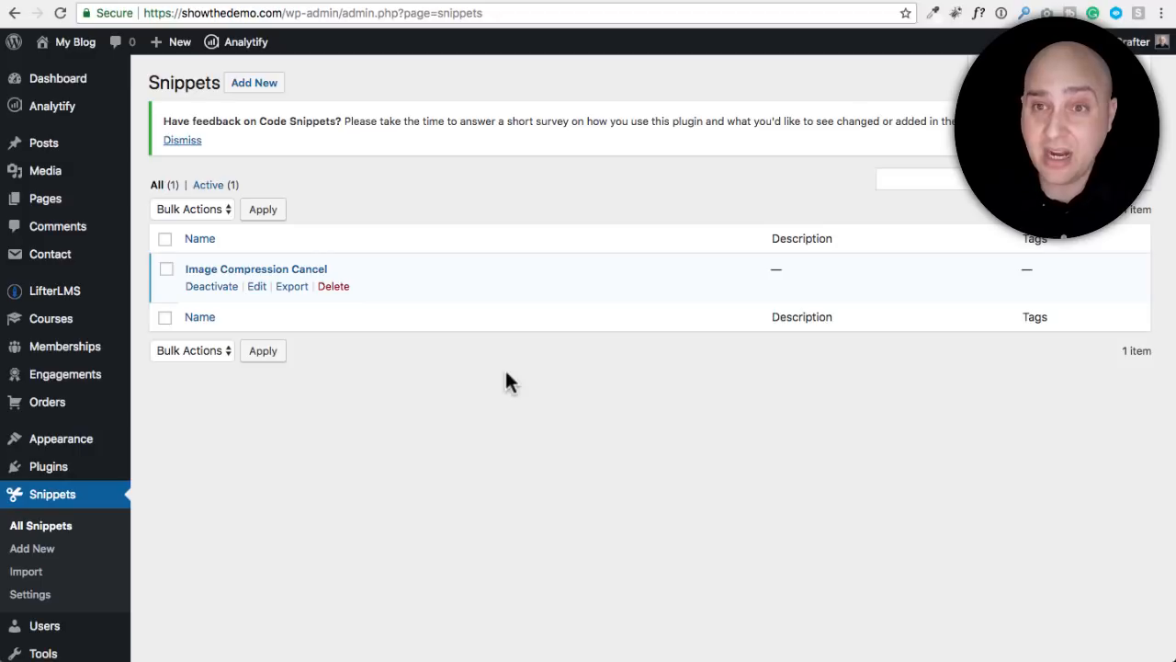
mouse_move(545, 382)
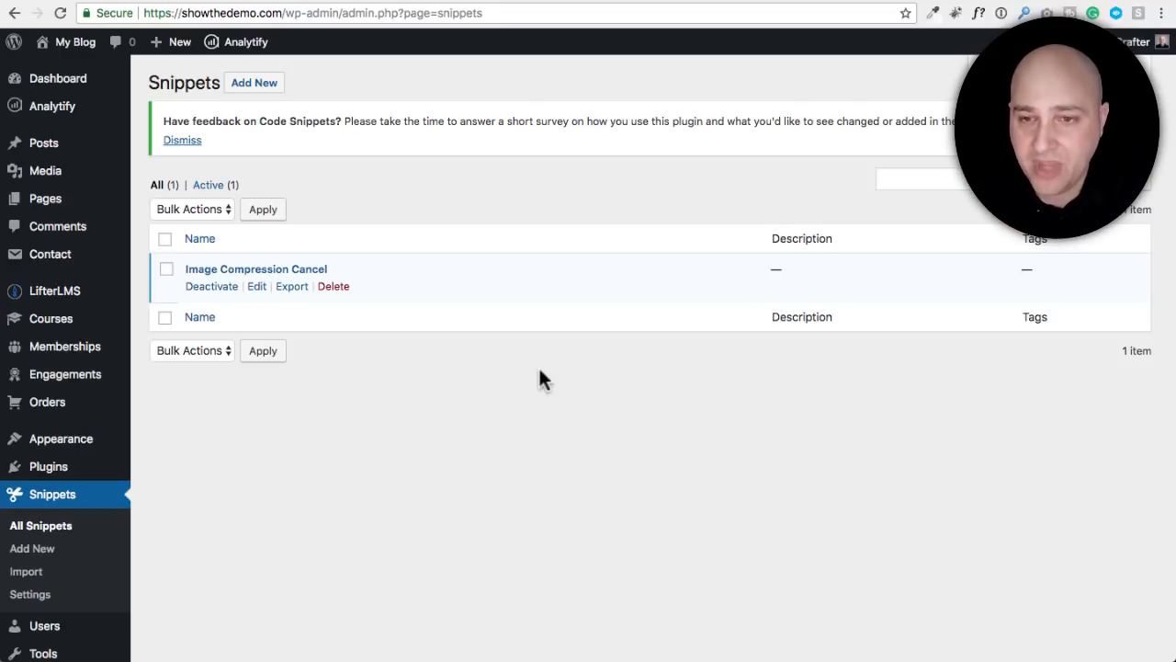
mouse_move(61, 439)
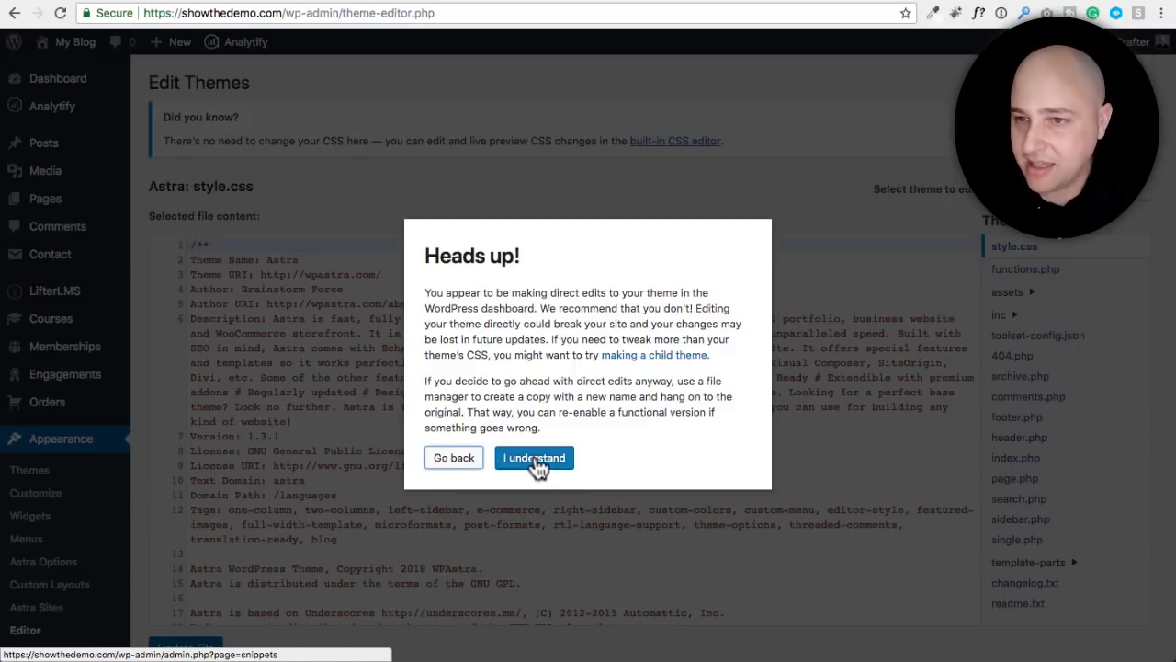
Dismiss the Heads up warning to view Astra's style.css in the editor
click(534, 457)
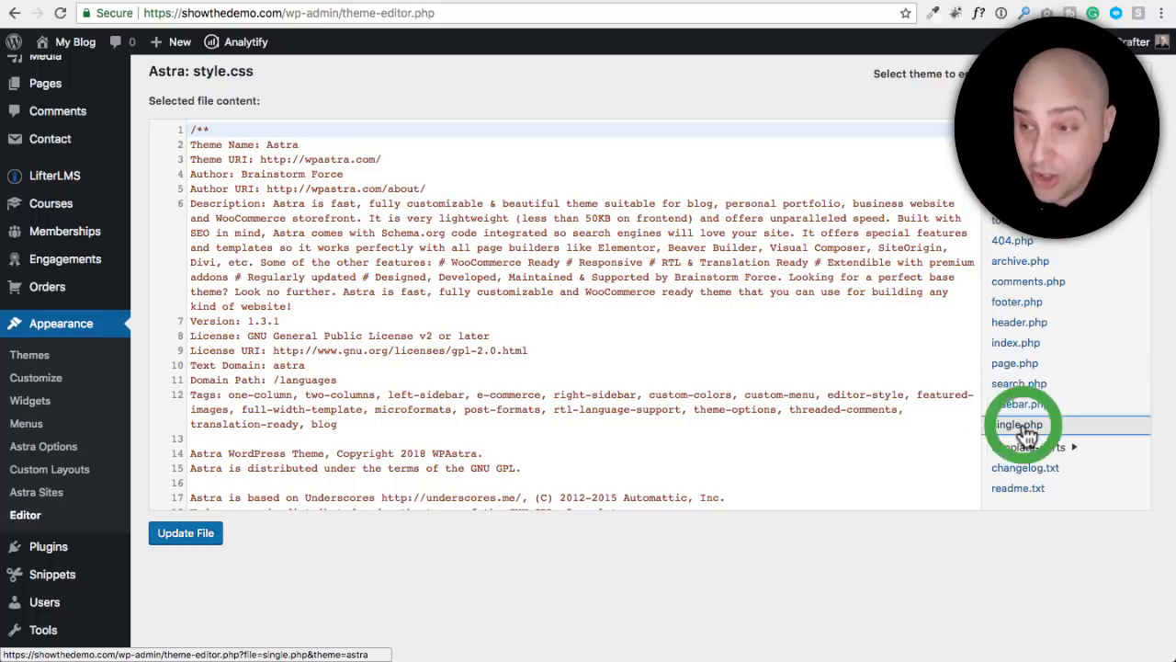
View Astra's single.php template, then return to the admin Dashboard
click(1019, 424)
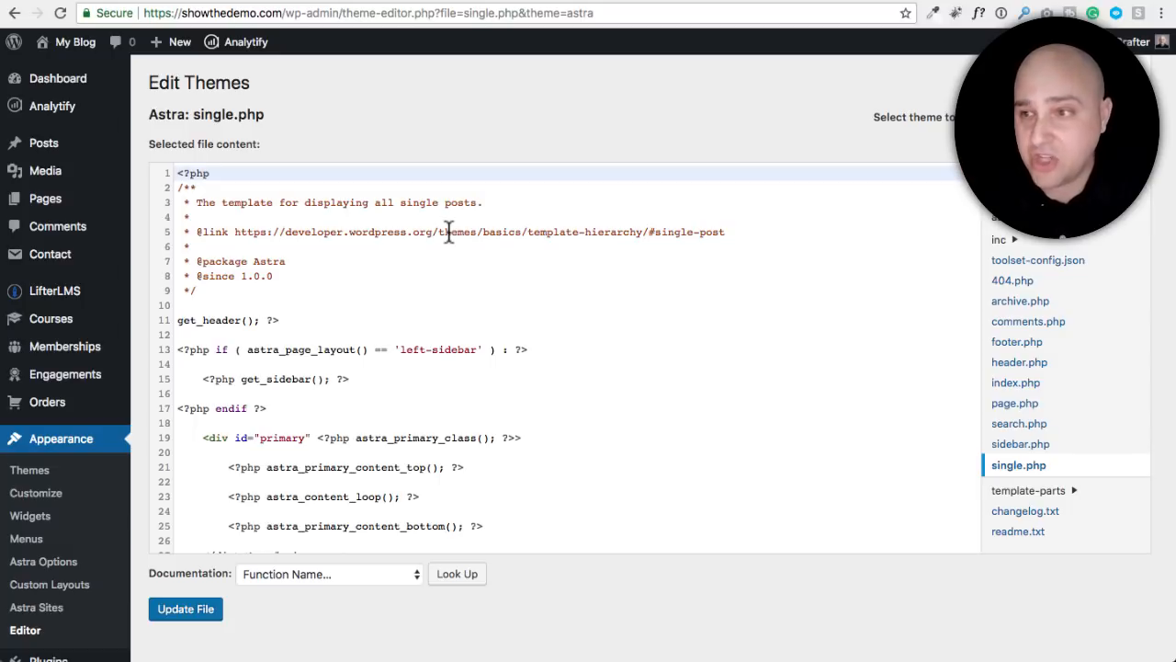
mouse_move(1019, 424)
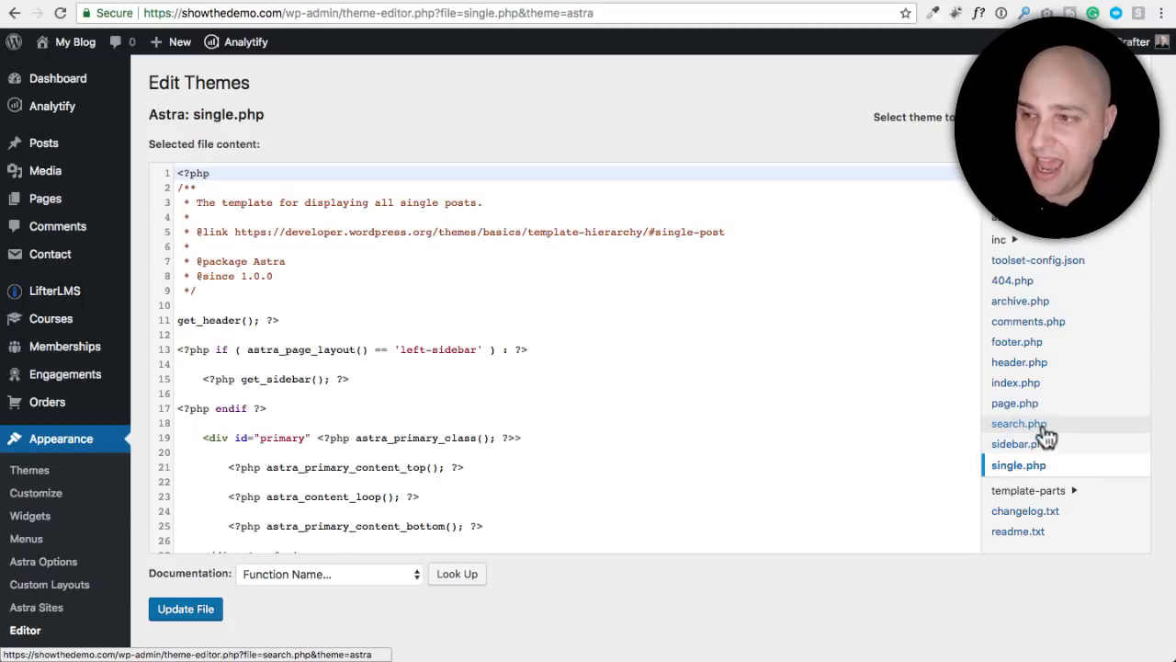
mouse_move(1011, 439)
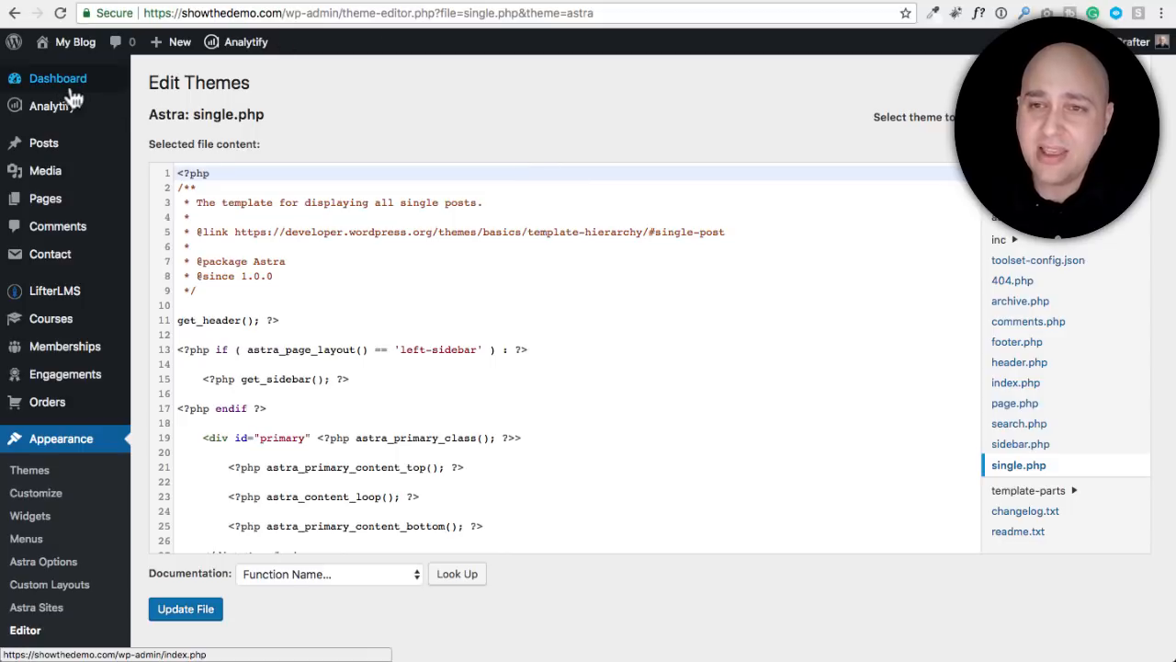
click(58, 78)
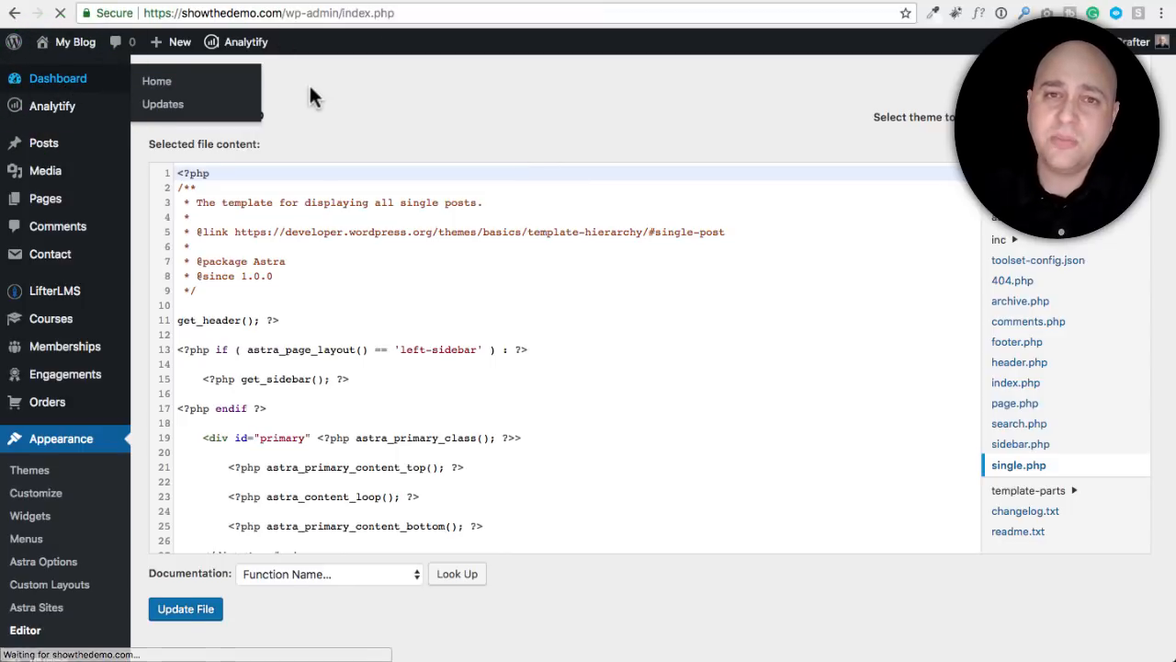
click(157, 81)
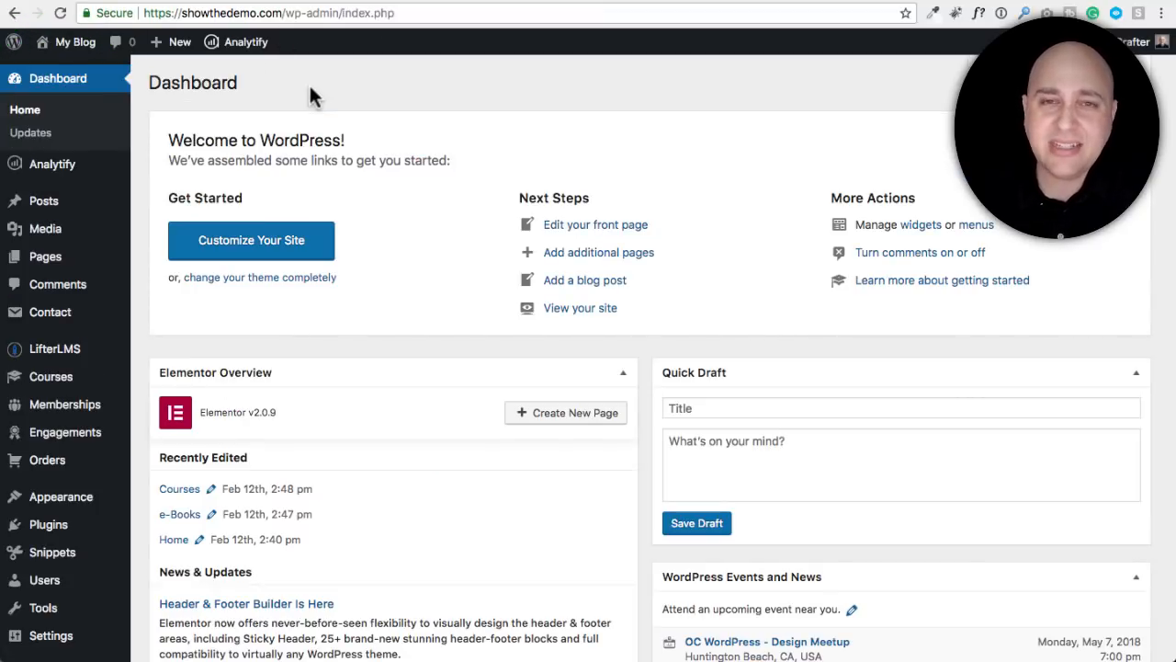